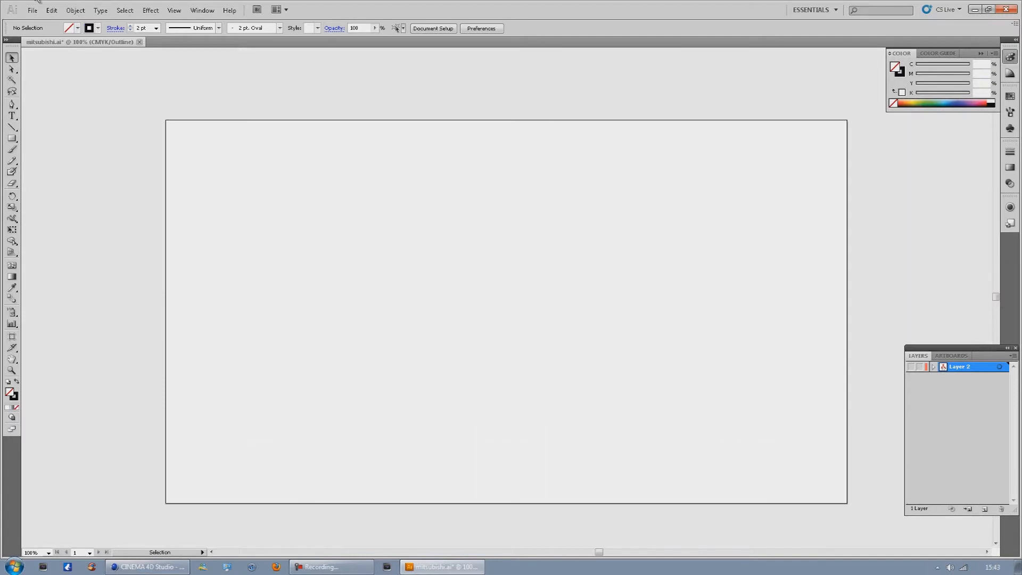
Place the Mitsubishi logo JPG on a new layer, enlarged and centred, then add another layer.
{"action": "left_click", "coordinate": [33, 10]}
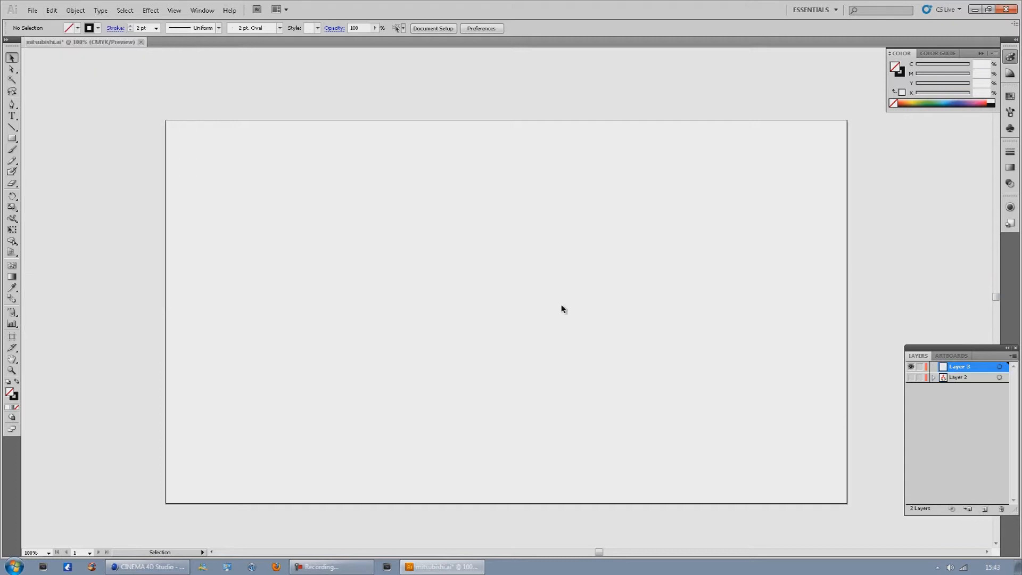
{"action": "left_click", "coordinate": [33, 11]}
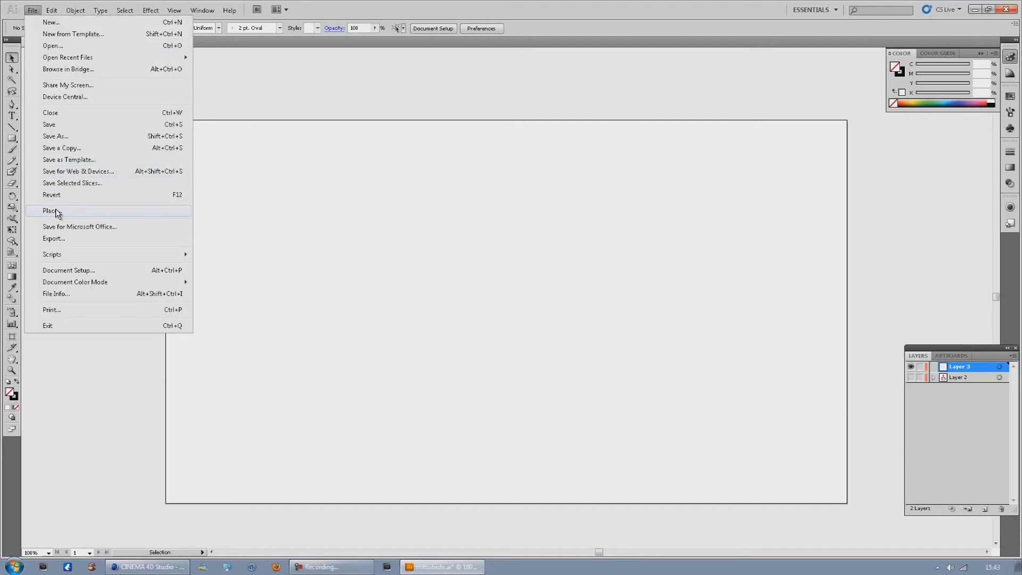
{"action": "left_click", "coordinate": [49, 210]}
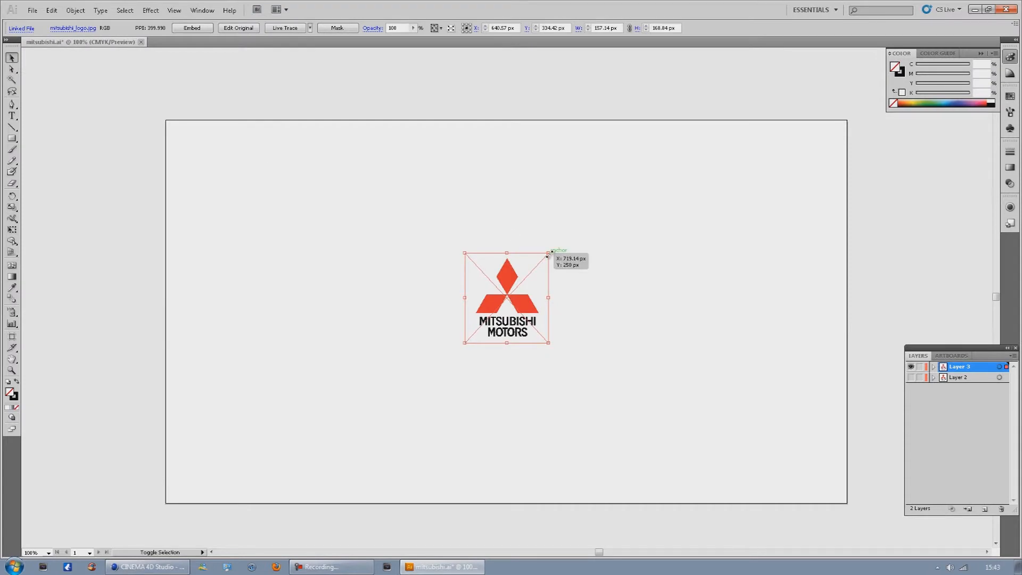
{"action": "left_click_drag", "start_coordinate": [548, 253], "coordinate": [677, 115]}
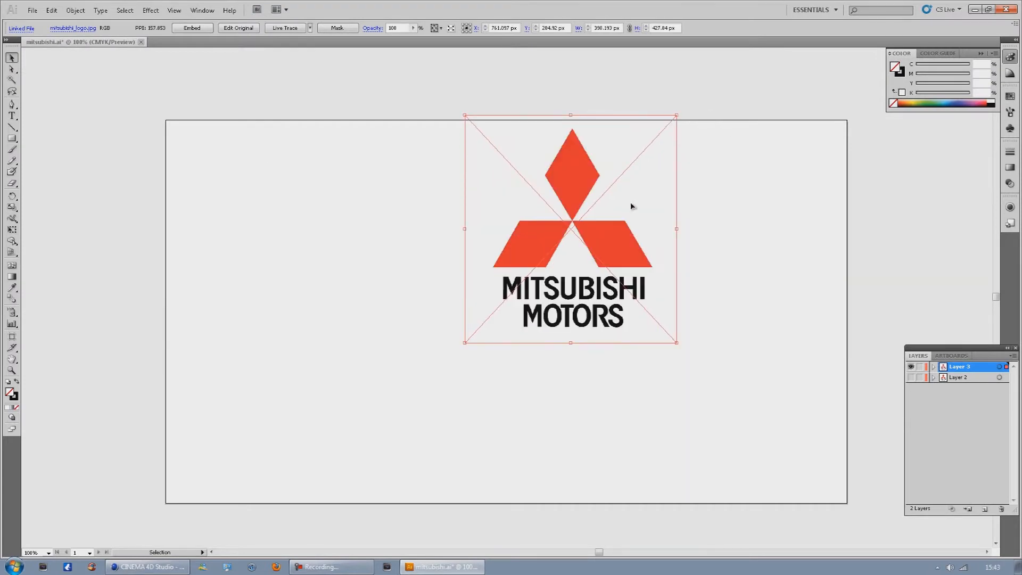
{"action": "left_click_drag", "start_coordinate": [571, 229], "coordinate": [489, 276]}
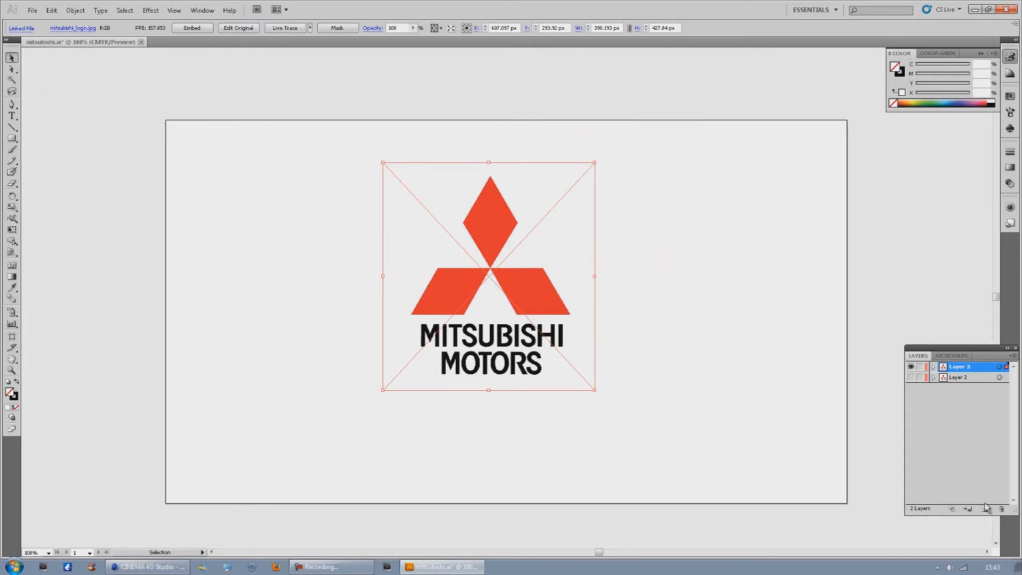
{"action": "left_click", "coordinate": [977, 509]}
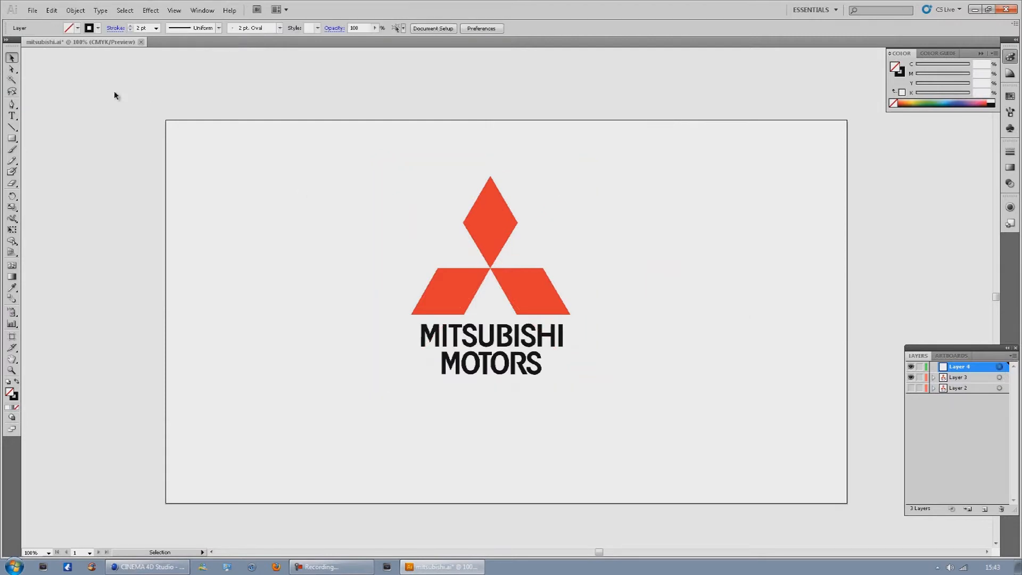
Activate the Pen tool and pick a stroke weight for tracing the top diamond.
{"action": "left_click", "coordinate": [9, 103]}
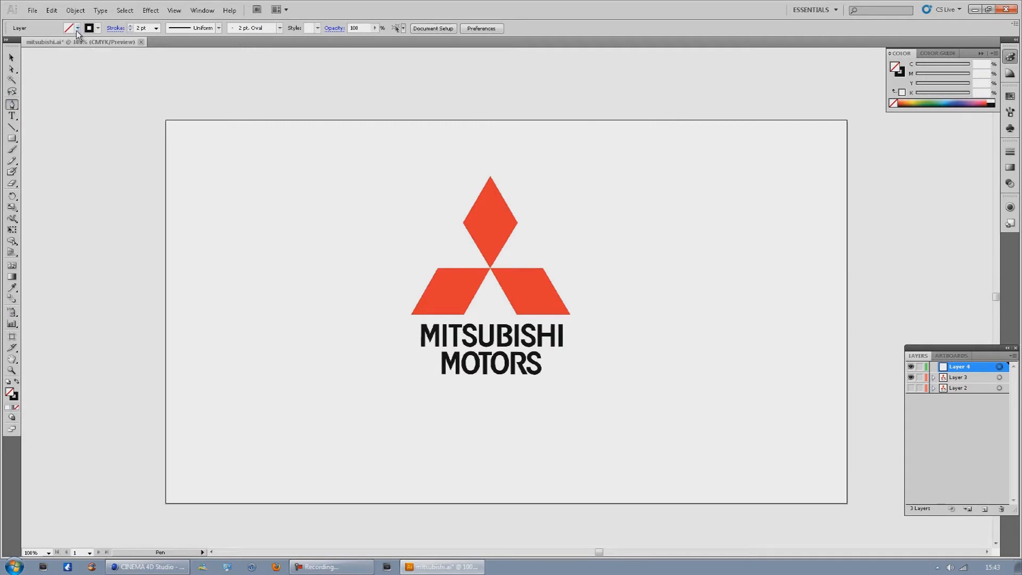
{"action": "left_click", "coordinate": [77, 28]}
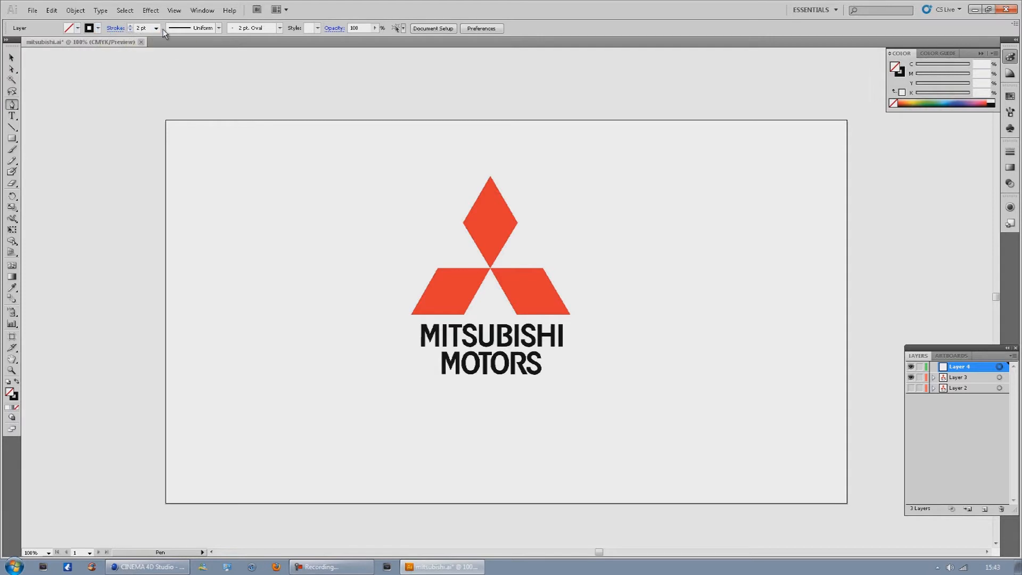
{"action": "left_click", "coordinate": [156, 28]}
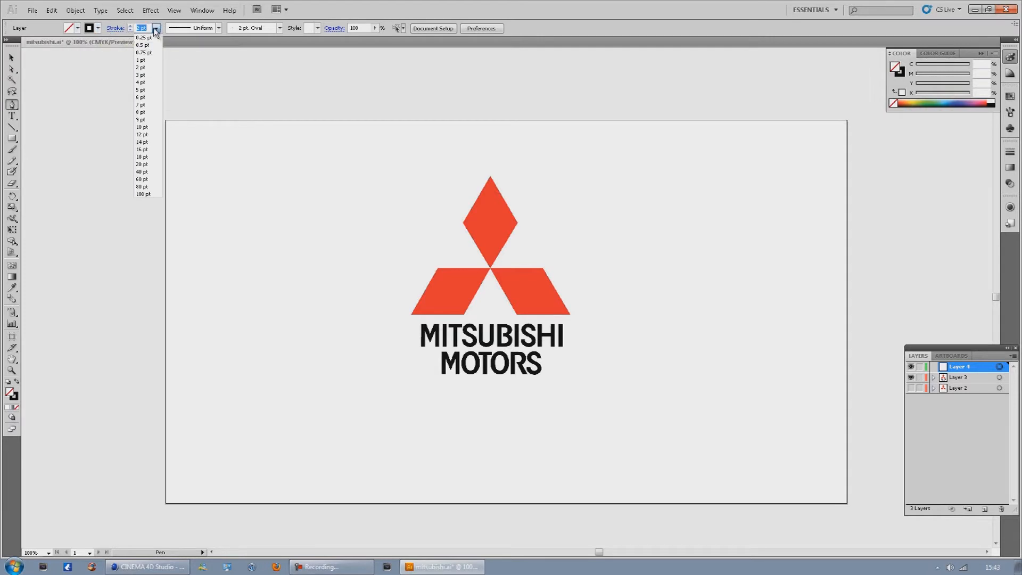
{"action": "mouse_move", "coordinate": [148, 54]}
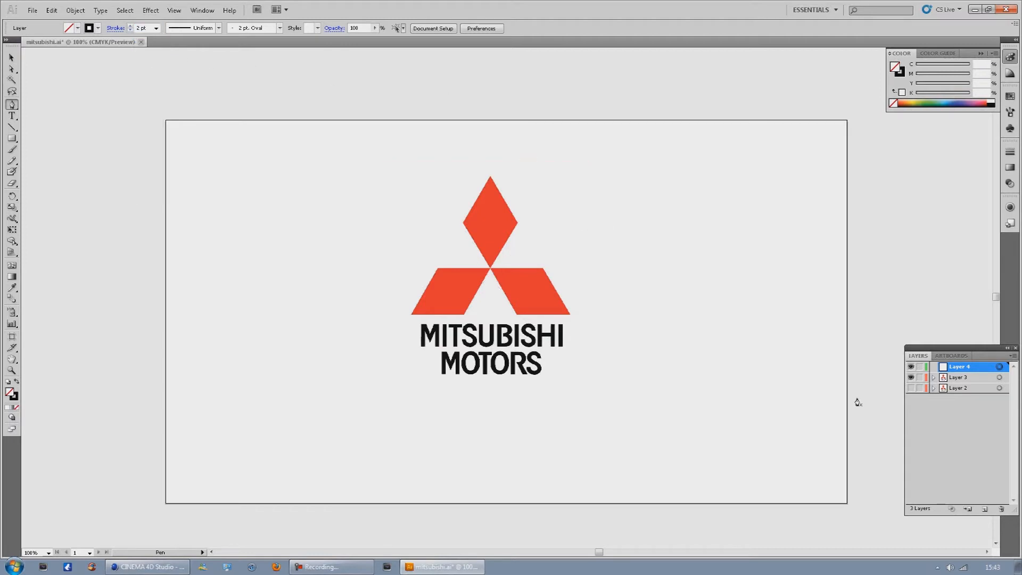
{"action": "mouse_move", "coordinate": [984, 510]}
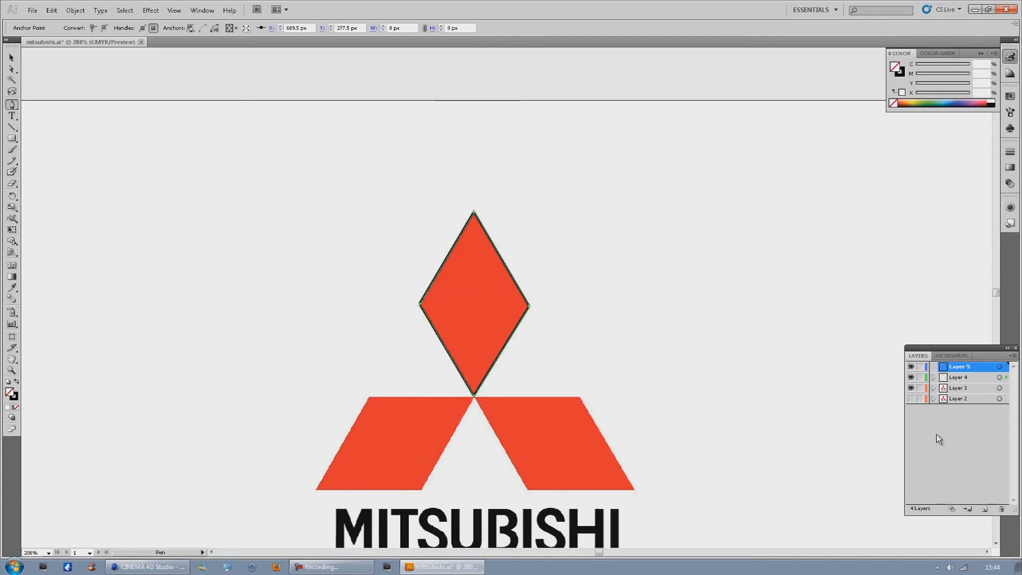
Check the top diamond trace by toggling layers, then start tracing the lower-right diamond.
{"action": "left_click", "coordinate": [912, 388]}
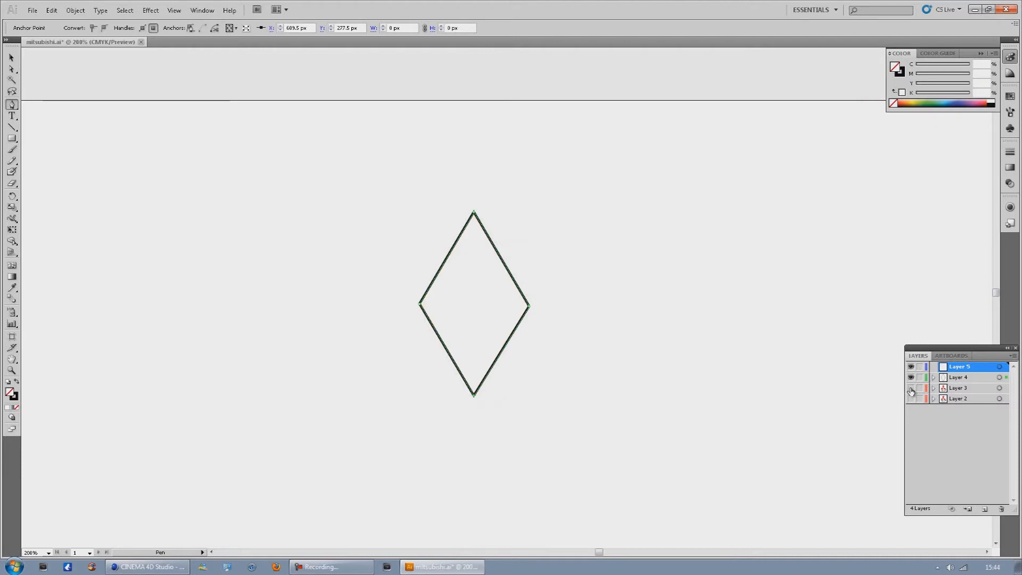
{"action": "left_click", "coordinate": [912, 389]}
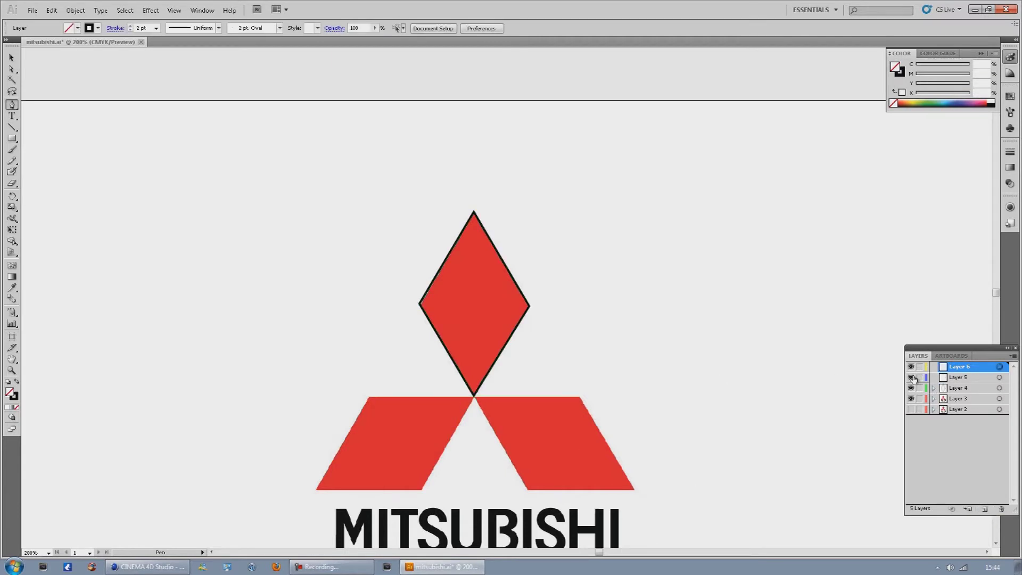
{"action": "left_click", "coordinate": [910, 378]}
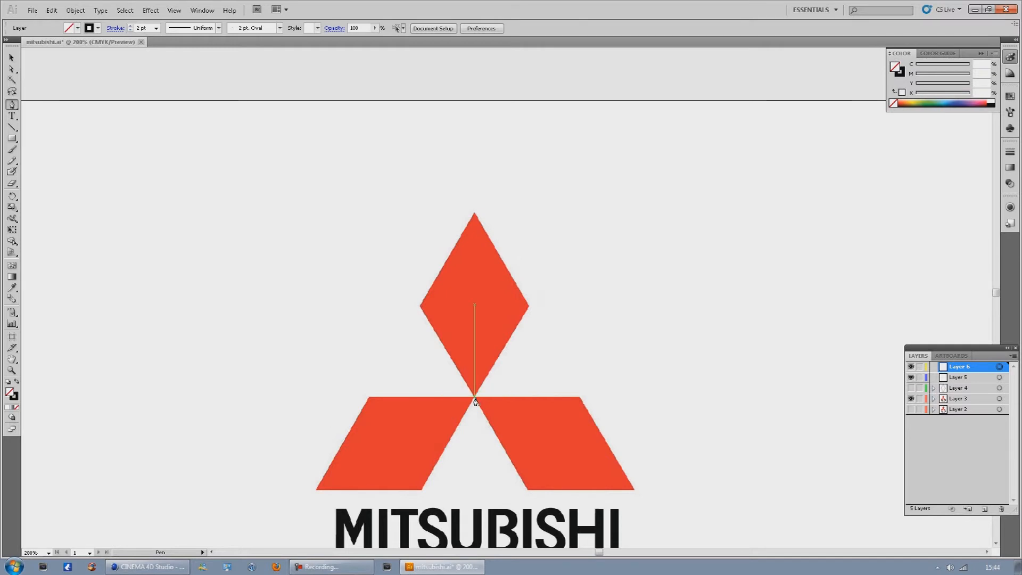
{"action": "left_click_drag", "start_coordinate": [474, 402], "coordinate": [578, 400]}
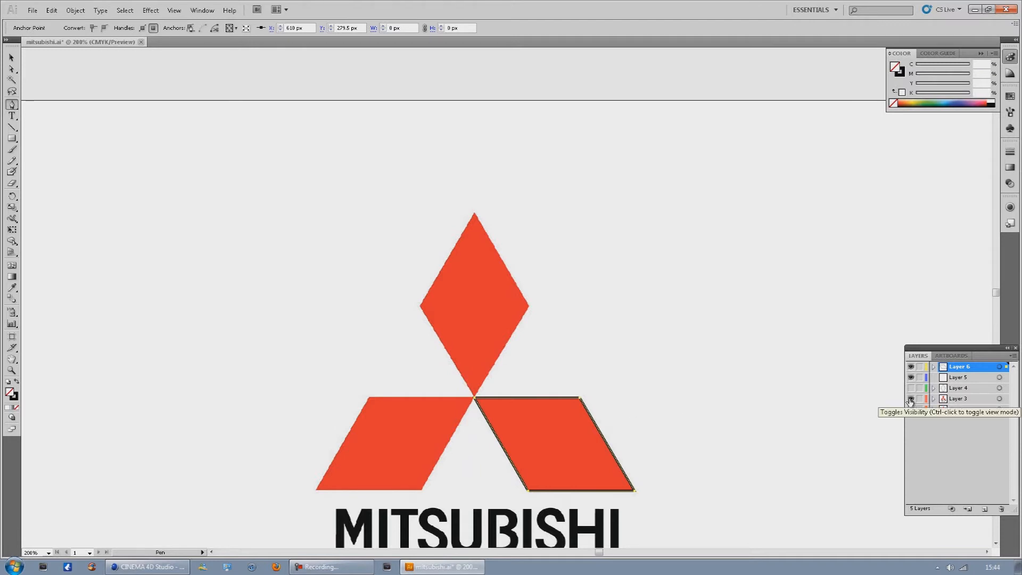
Check the trace against the logo, add a layer, and outline the lower-left diamond.
{"action": "left_click", "coordinate": [910, 400]}
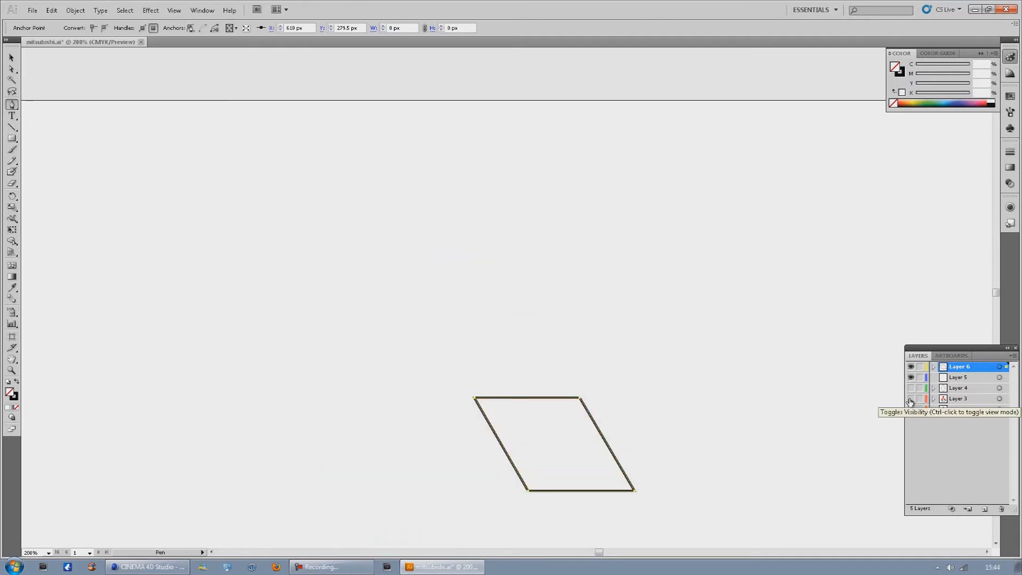
{"action": "left_click", "coordinate": [910, 399]}
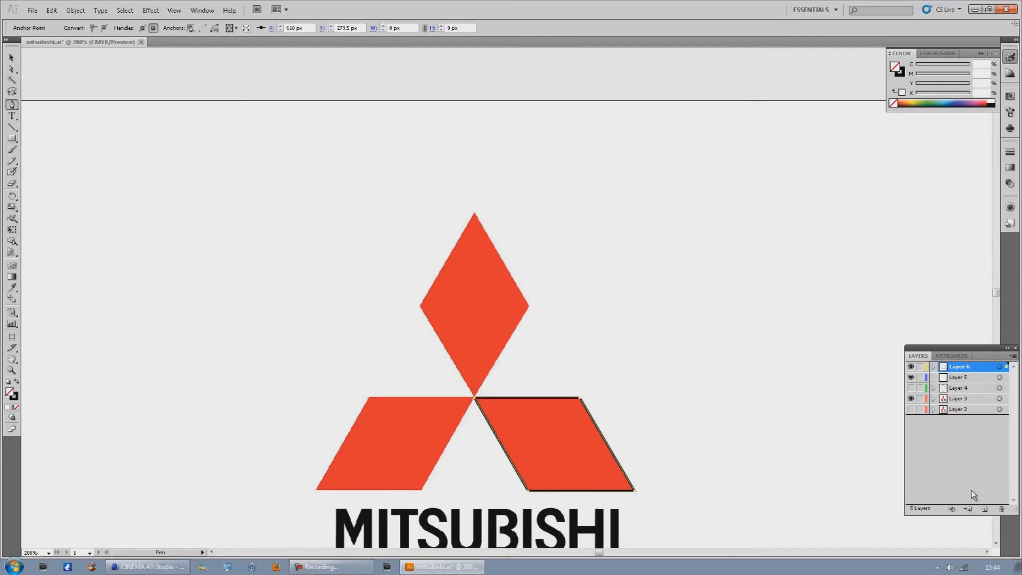
{"action": "left_click", "coordinate": [990, 509]}
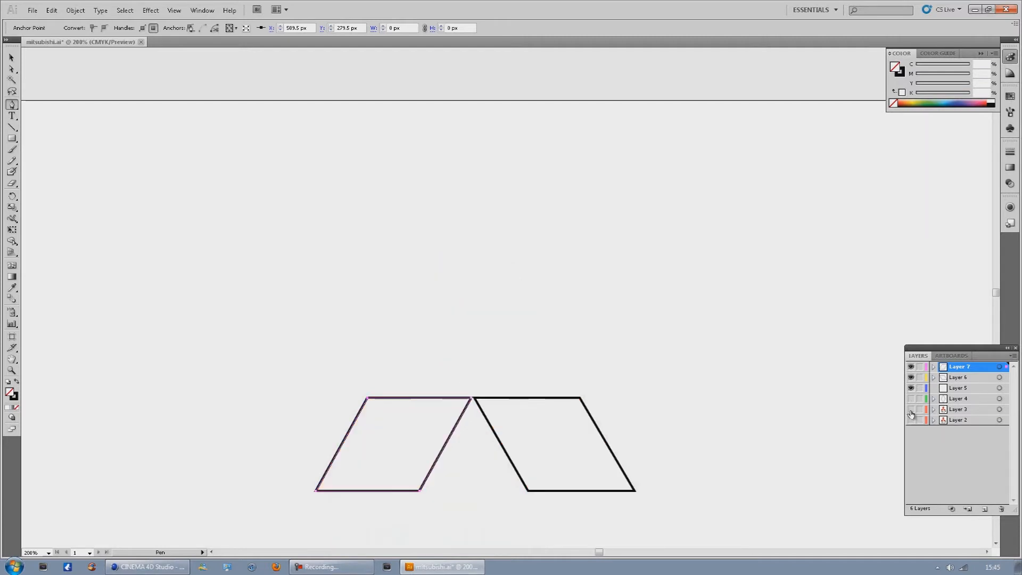
{"action": "left_click", "coordinate": [911, 398]}
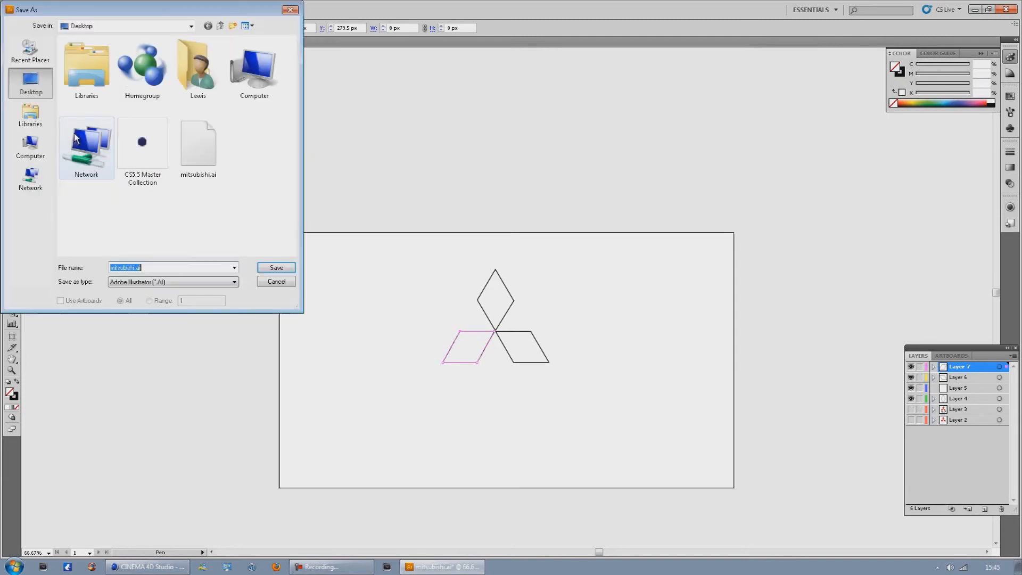
Overwrite mitsubishi.ai with the three diamond outlines in Illustrator 8 format.
{"action": "left_click", "coordinate": [198, 143]}
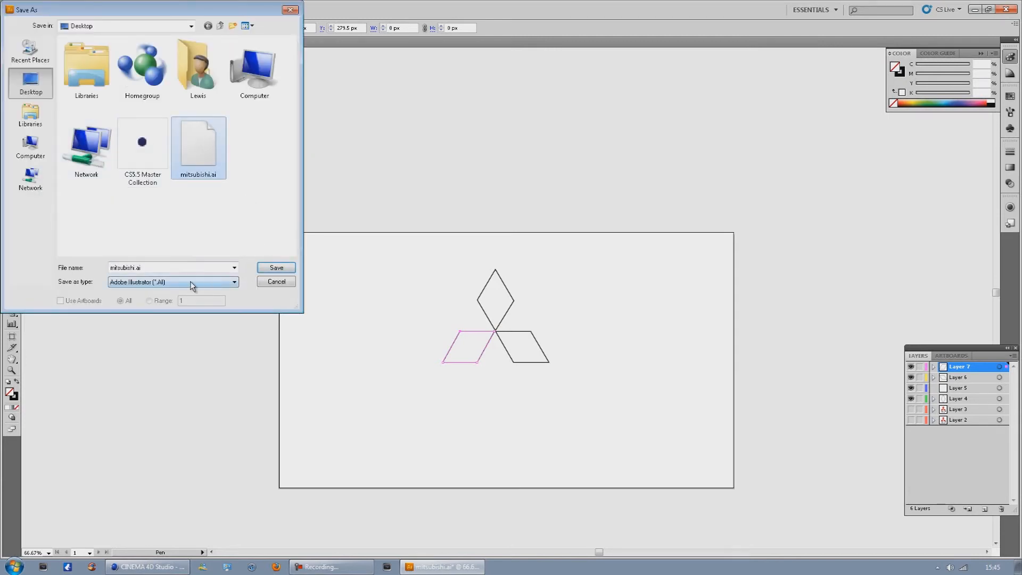
{"action": "left_click", "coordinate": [276, 267]}
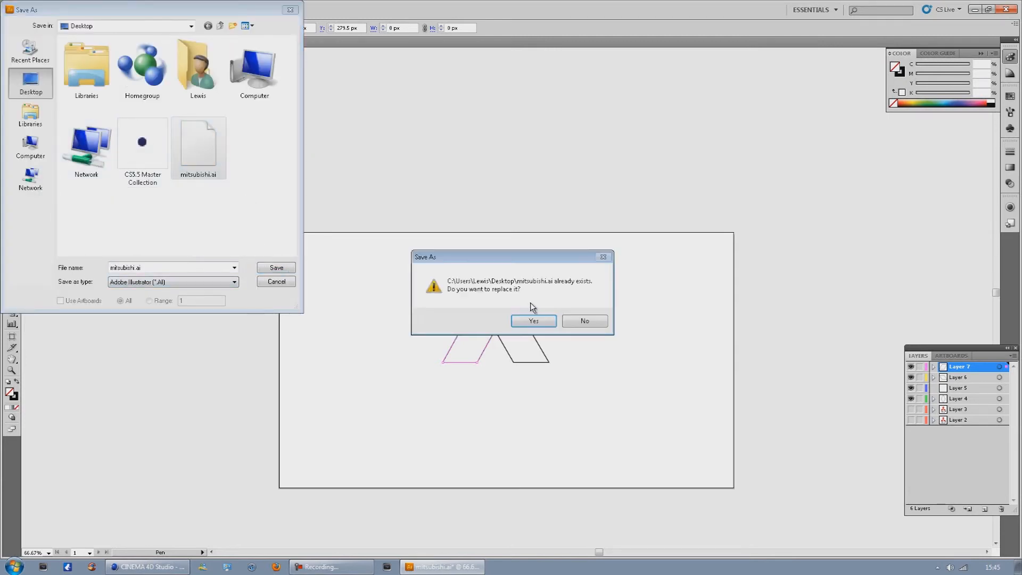
{"action": "left_click", "coordinate": [533, 321]}
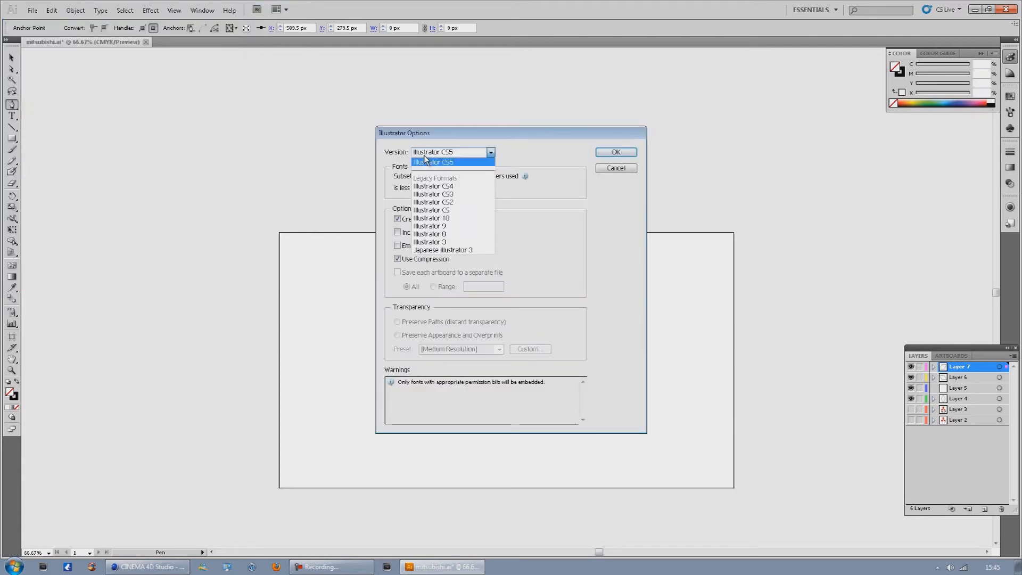
{"action": "left_click", "coordinate": [430, 233]}
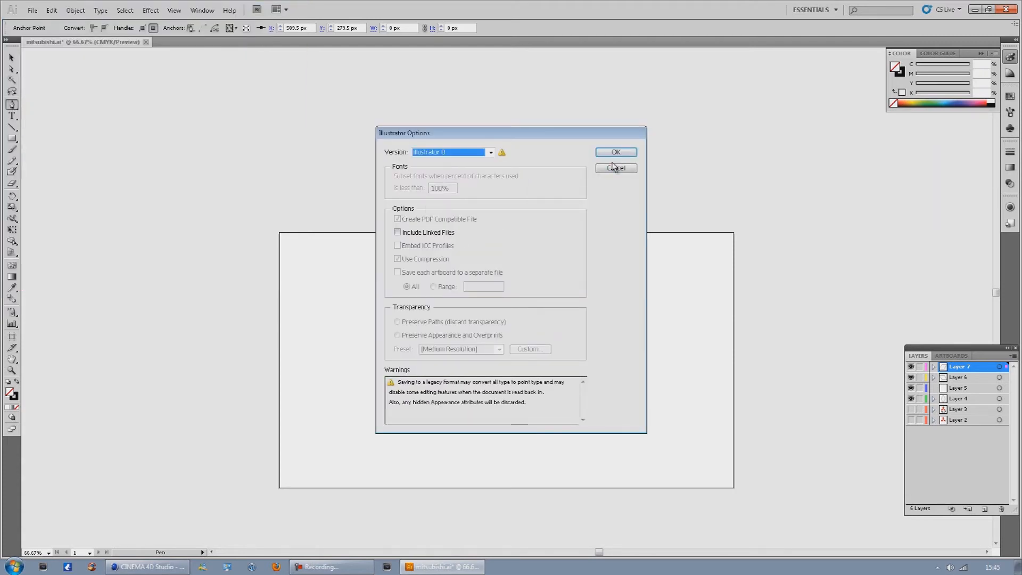
{"action": "left_click", "coordinate": [615, 152]}
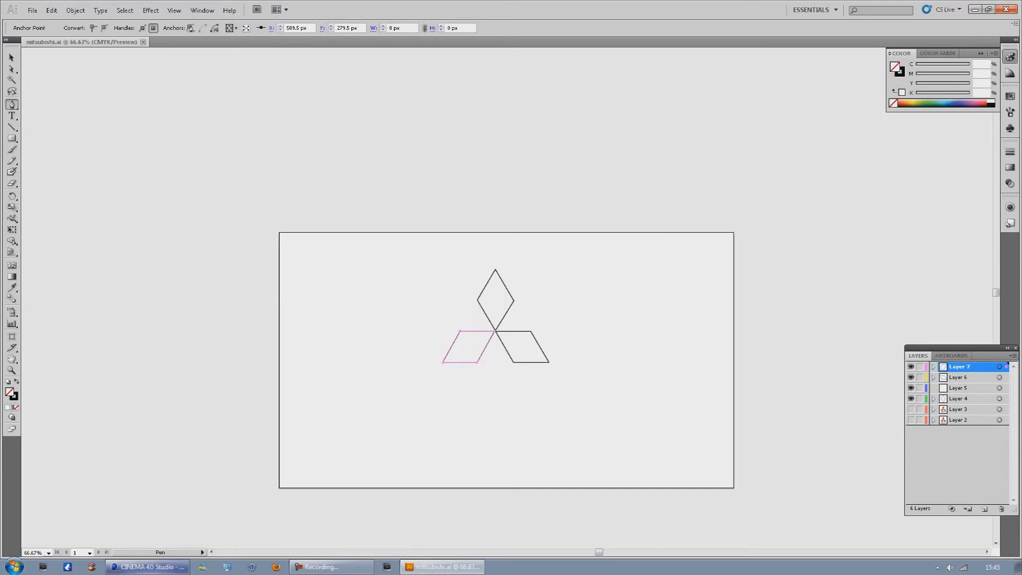
Import mitsubishi.ai into Cinema 4D and expand the mitsubishi null to reveal three paths.
{"action": "left_click", "coordinate": [149, 567]}
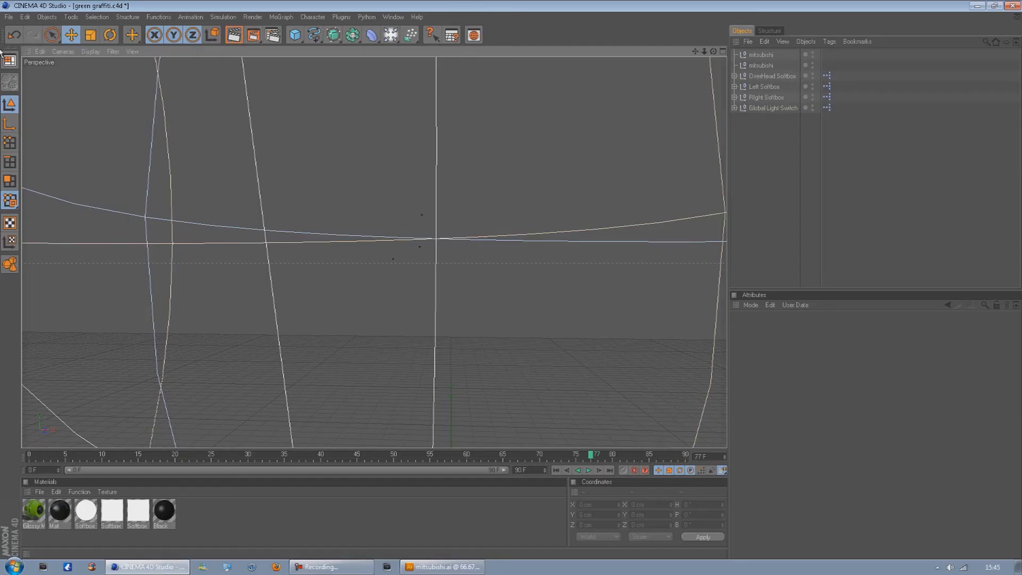
{"action": "left_click", "coordinate": [7, 19]}
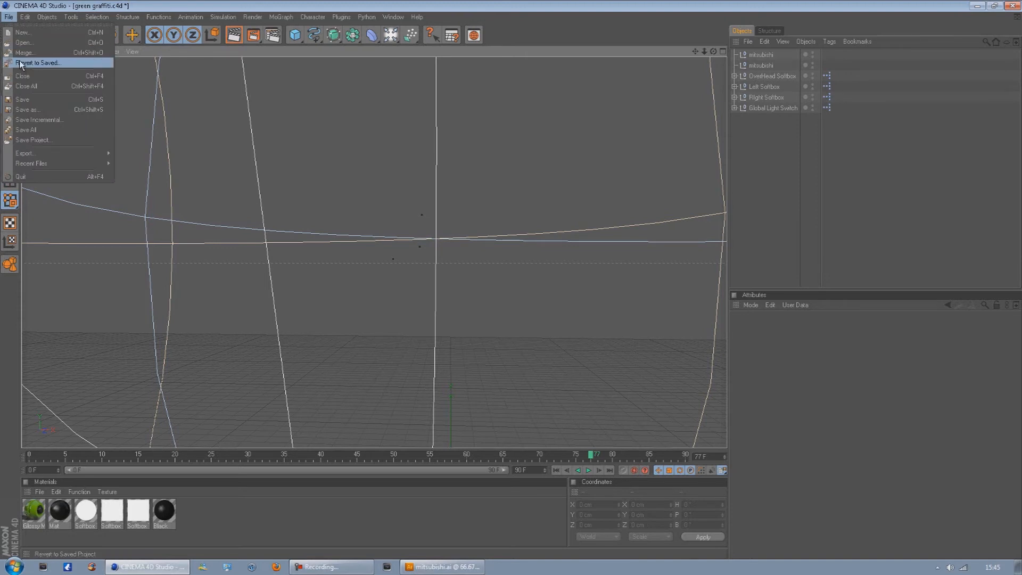
{"action": "left_click", "coordinate": [22, 43]}
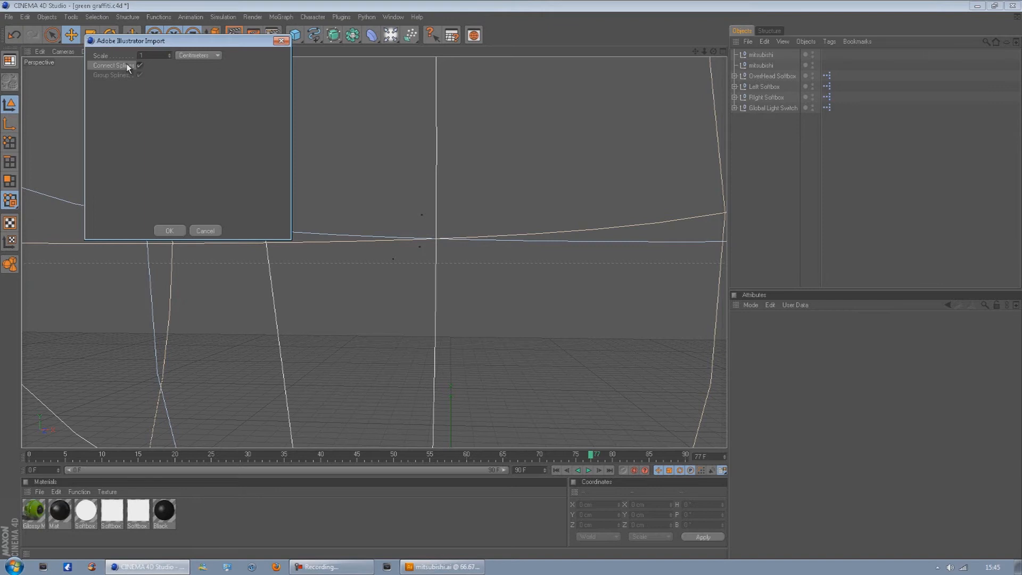
{"action": "left_click", "coordinate": [169, 231]}
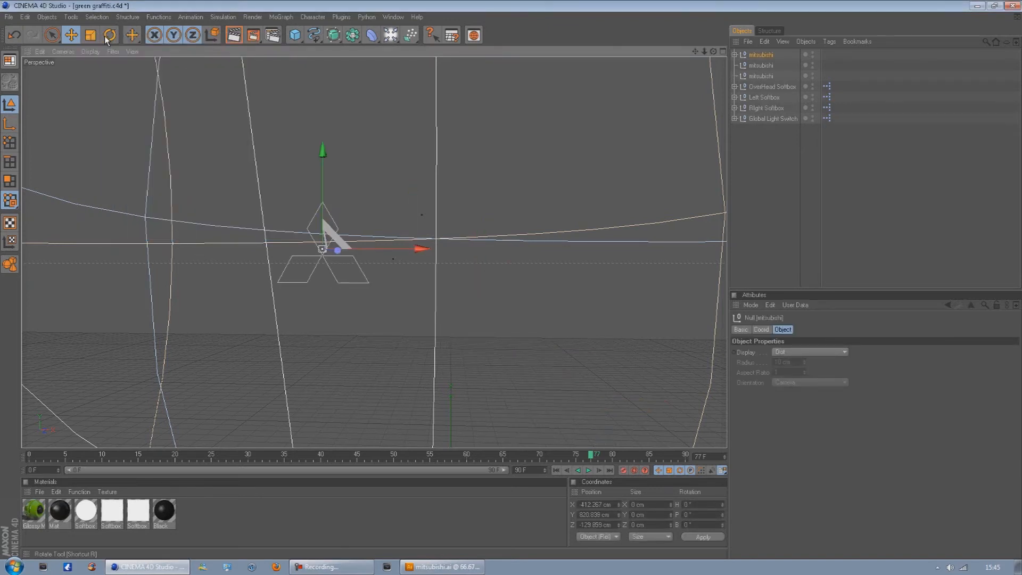
{"action": "left_click", "coordinate": [90, 36]}
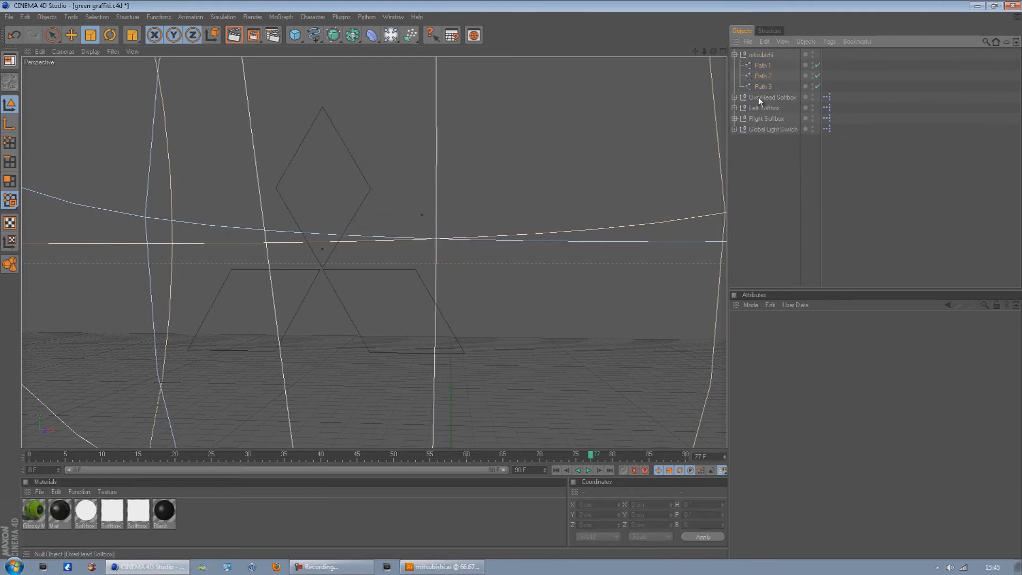
Put Path 1, Path 2 and Path 3 each under its own Extrude NURBS.
{"action": "left_click", "coordinate": [759, 54]}
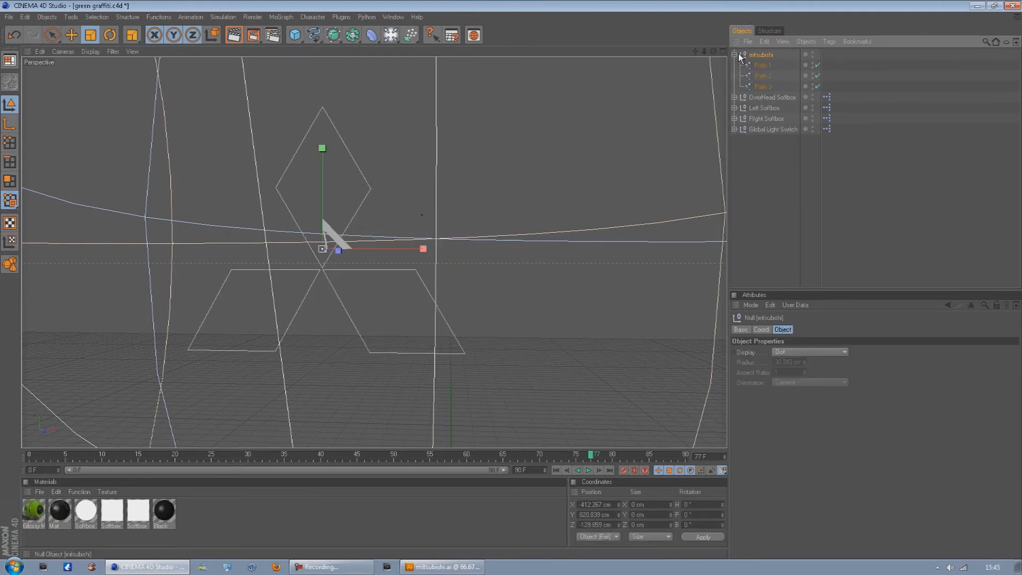
{"action": "left_click", "coordinate": [763, 65]}
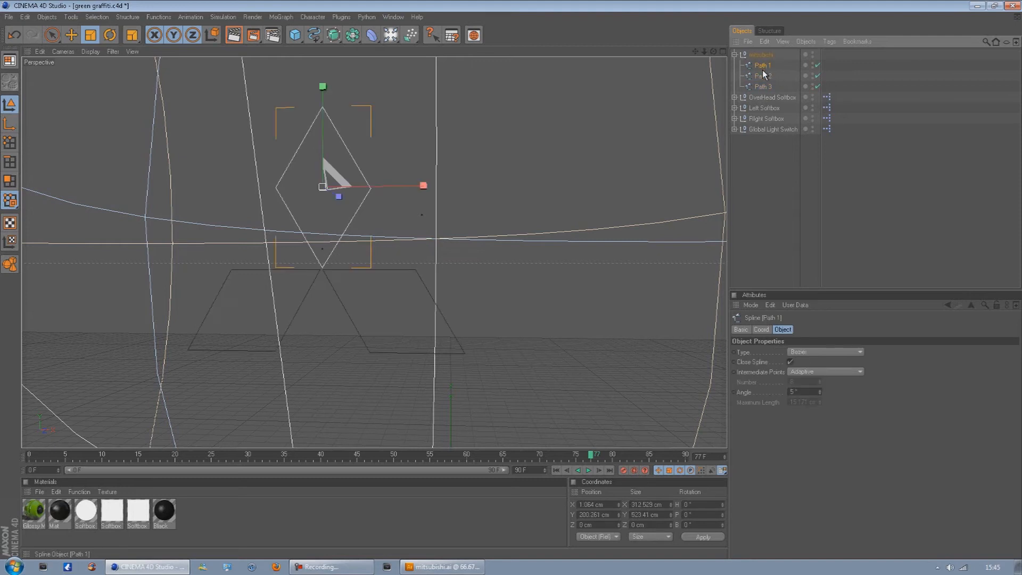
{"action": "left_click", "coordinate": [764, 86]}
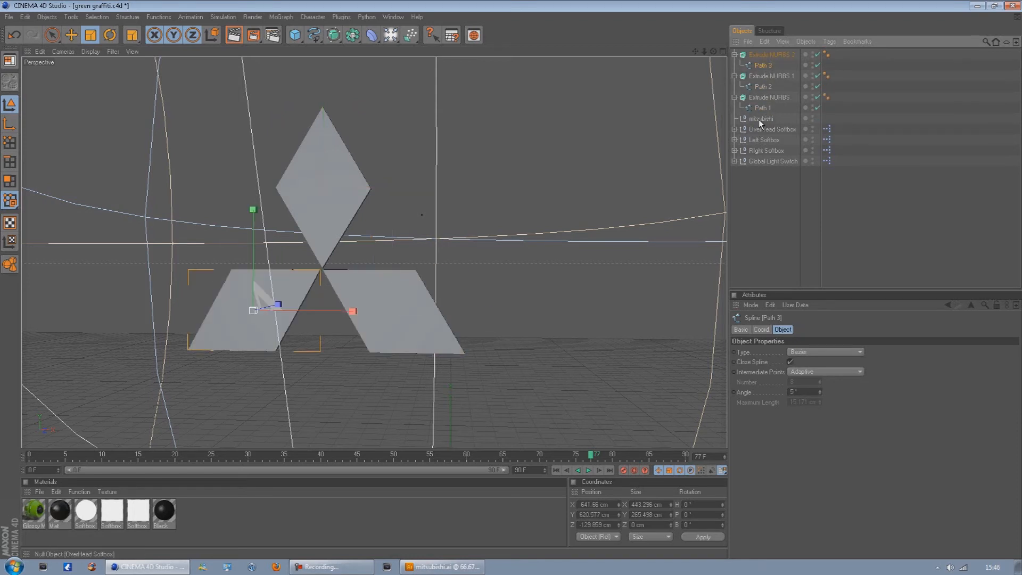
{"action": "left_click", "coordinate": [770, 96]}
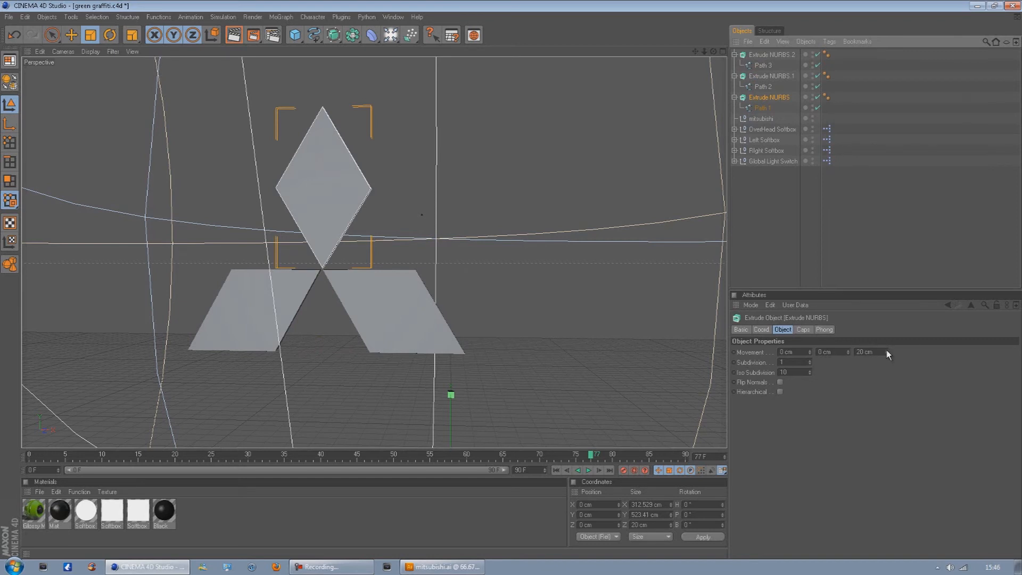
Set Z Movement to 240 cm on the top, right and left diamond extrudes.
{"action": "left_click_drag", "start_coordinate": [883, 352], "coordinate": [886, 352]}
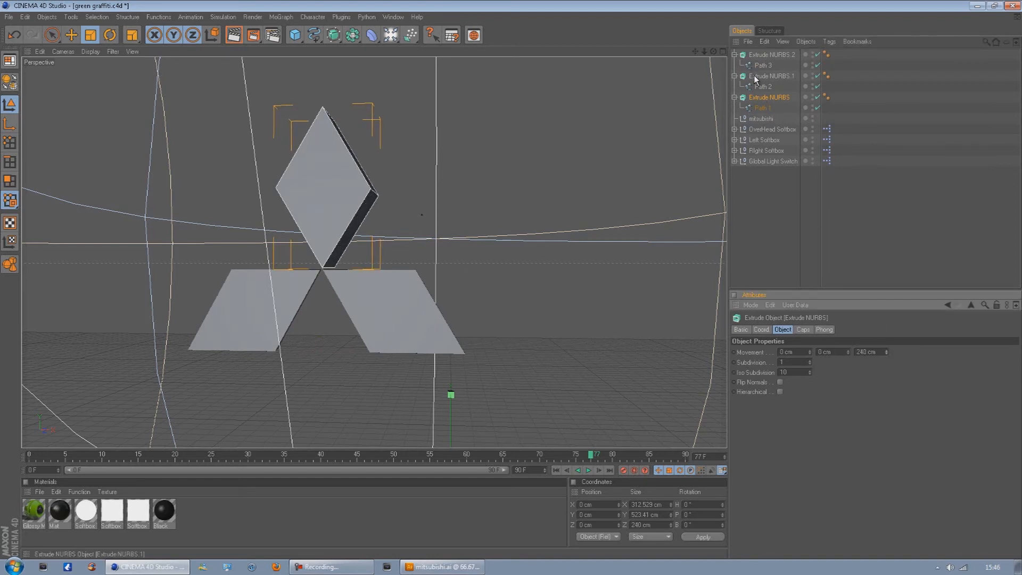
{"action": "left_click", "coordinate": [768, 76]}
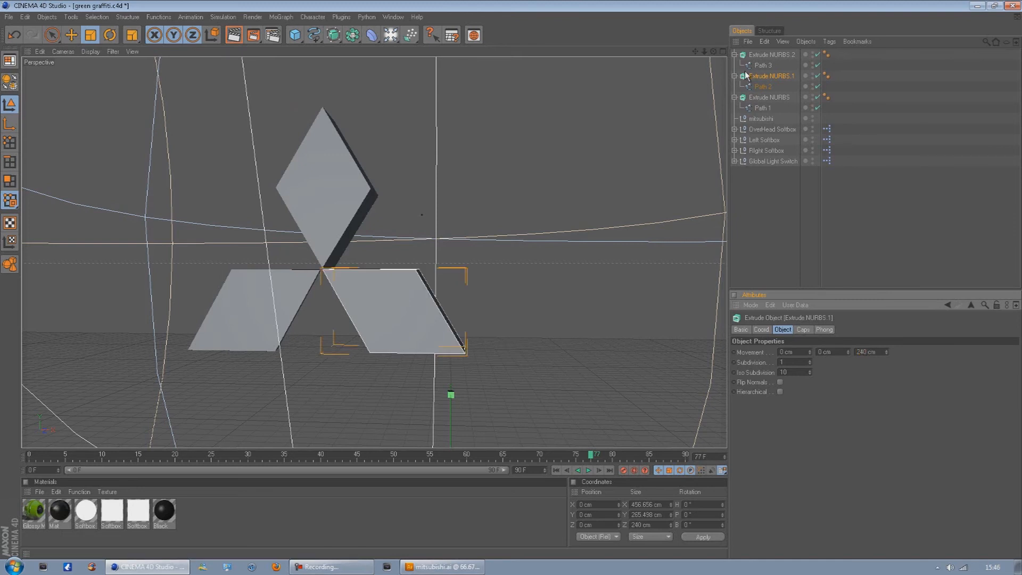
{"action": "left_click", "coordinate": [764, 65]}
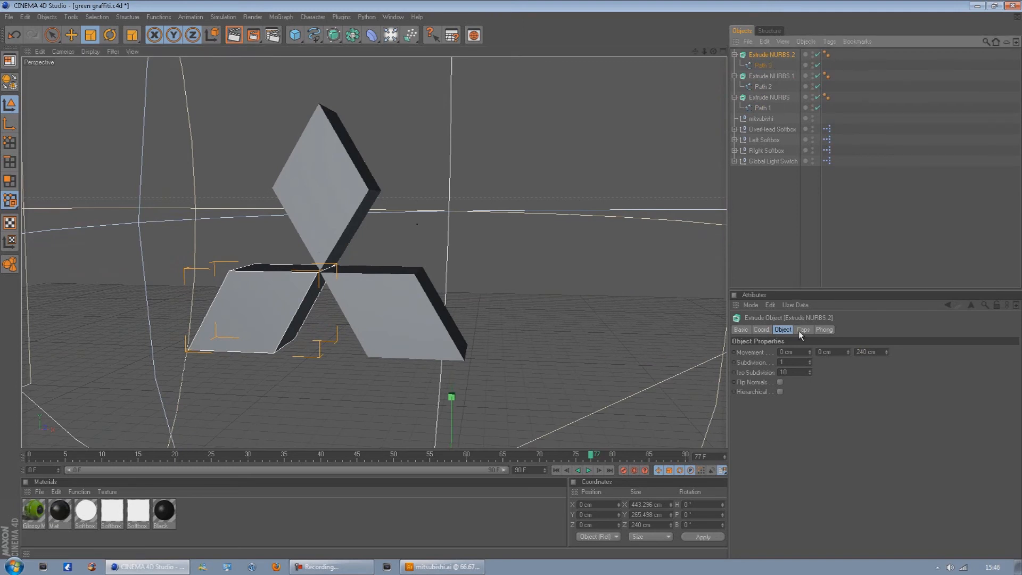
Give the left, right and top diamond extrudes a 5 cm Start Fillet Cap.
{"action": "left_click", "coordinate": [803, 330]}
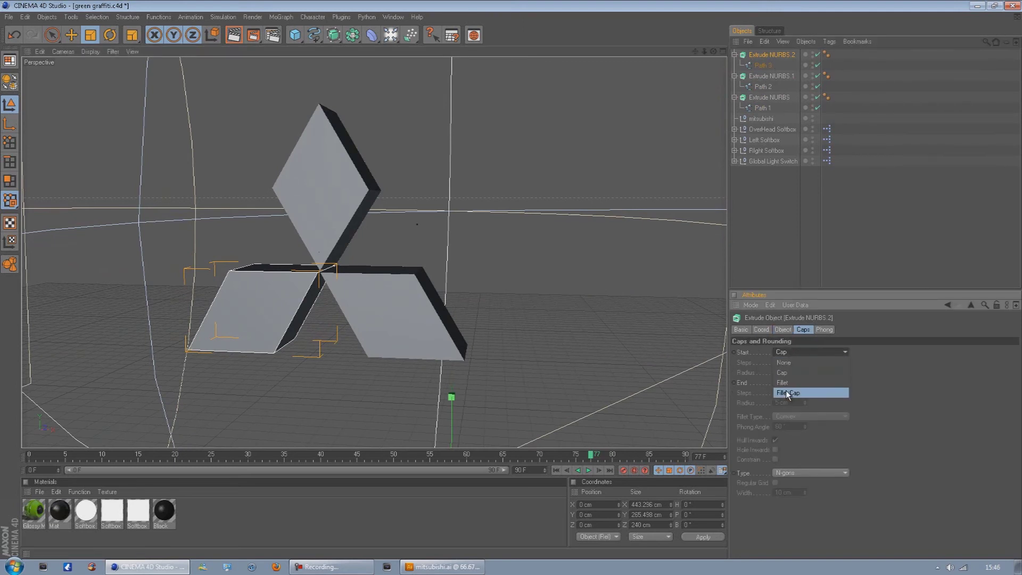
{"action": "left_click", "coordinate": [790, 392]}
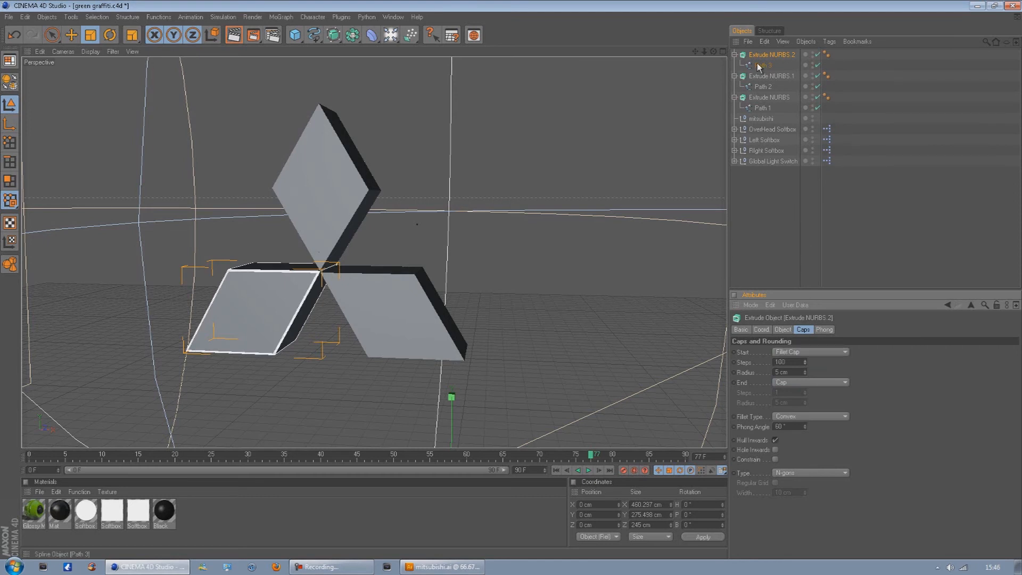
{"action": "left_click", "coordinate": [772, 75]}
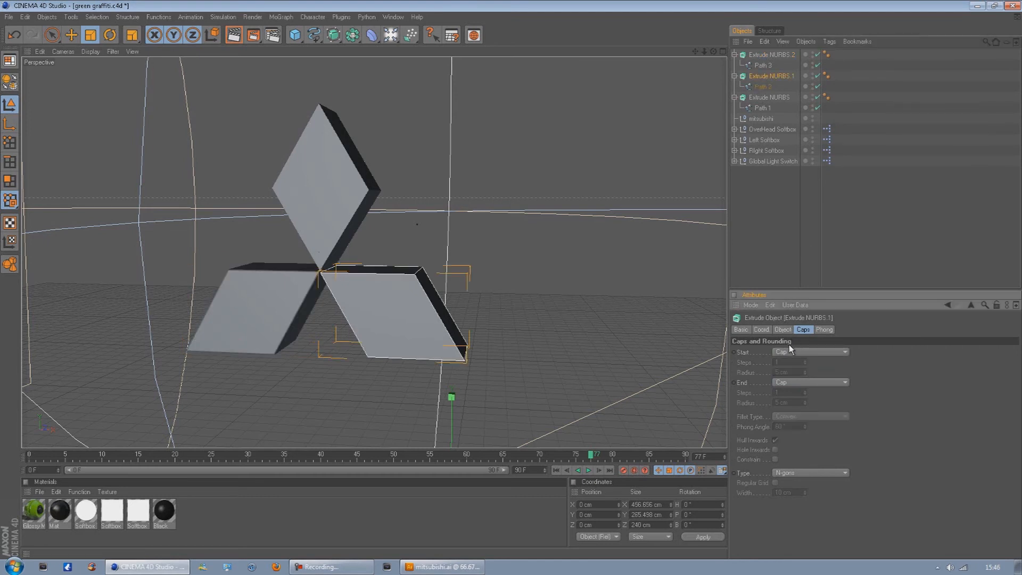
{"action": "left_click", "coordinate": [810, 352]}
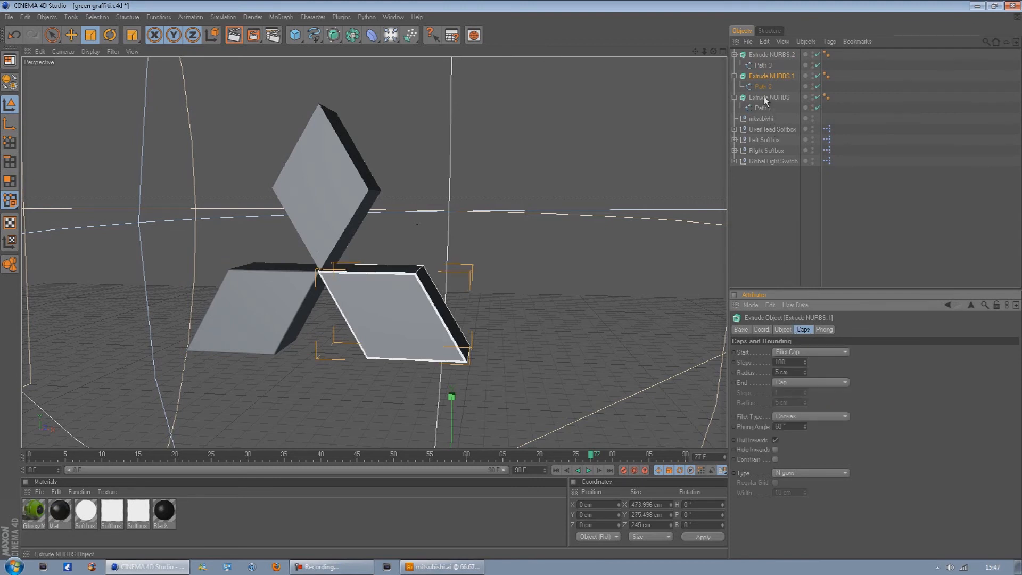
{"action": "left_click", "coordinate": [810, 382]}
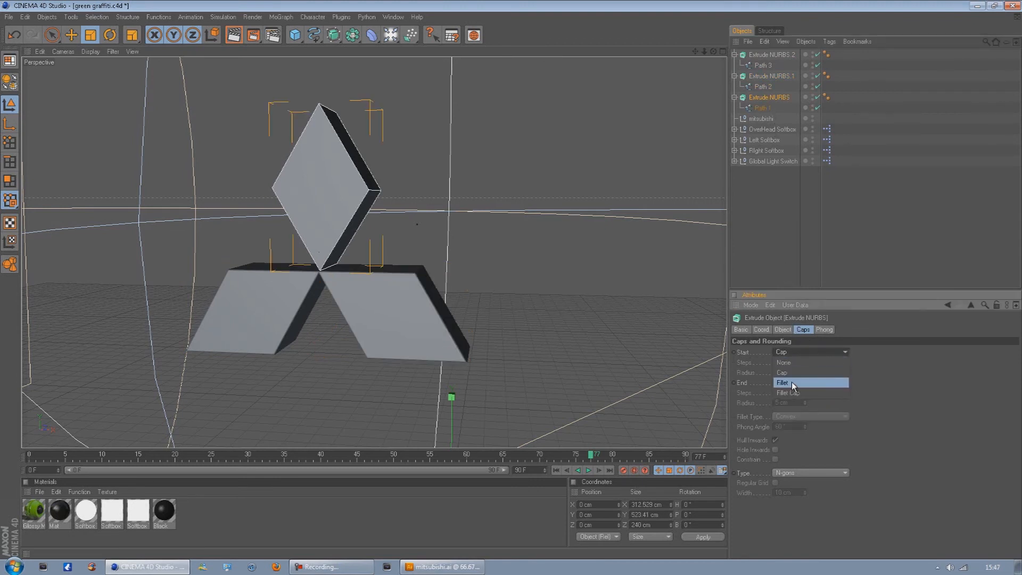
{"action": "left_click", "coordinate": [794, 393]}
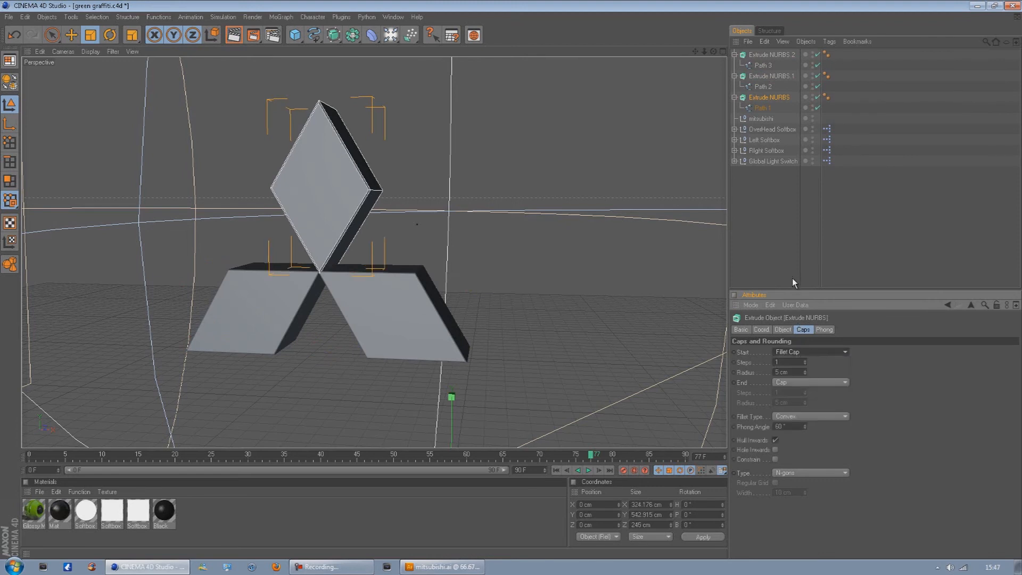
{"action": "mouse_move", "coordinate": [804, 353]}
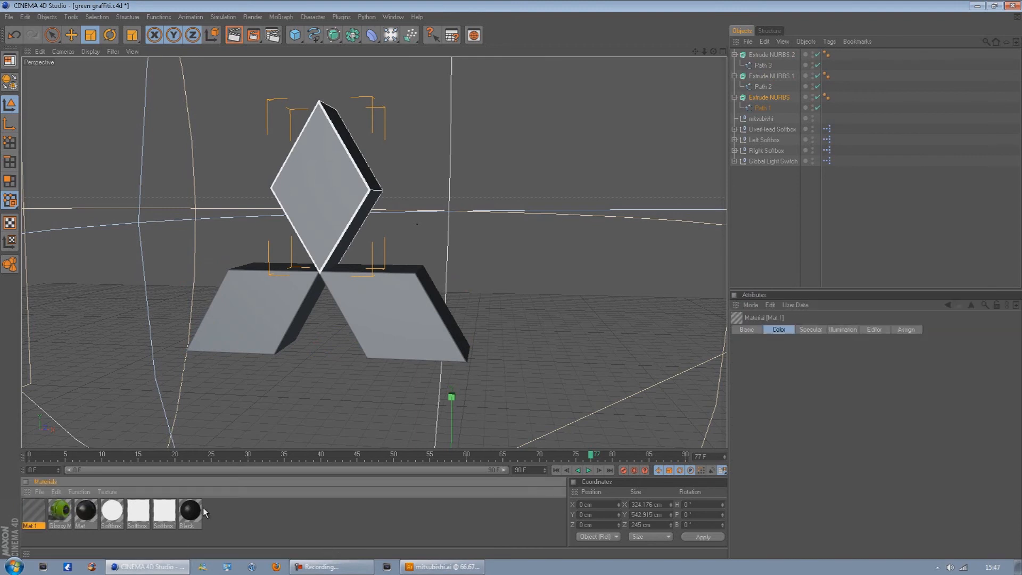
Make the new material red with Fresnel-driven reflection at 34% mix strength.
{"action": "double_click", "coordinate": [31, 519]}
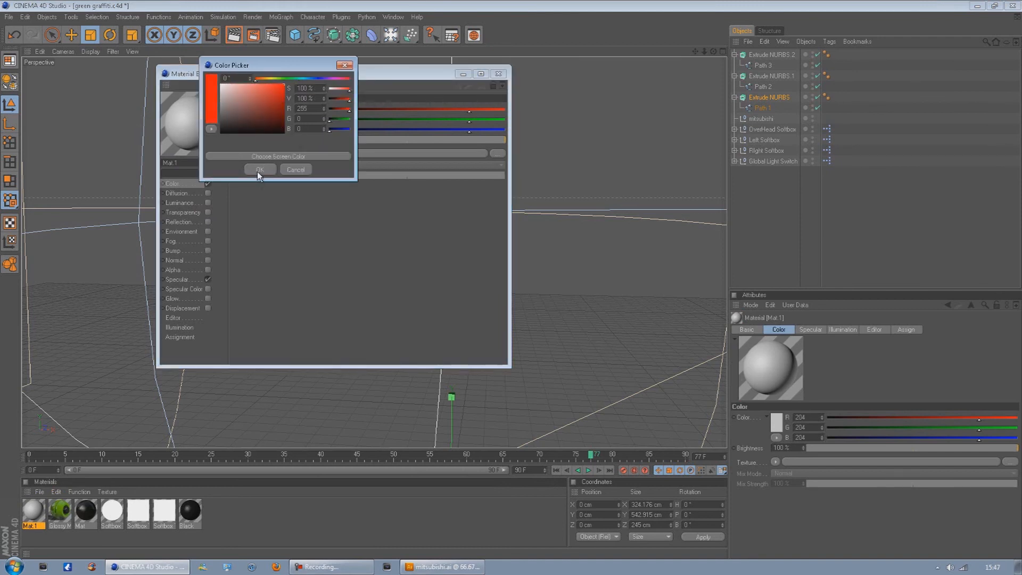
{"action": "left_click", "coordinate": [260, 169]}
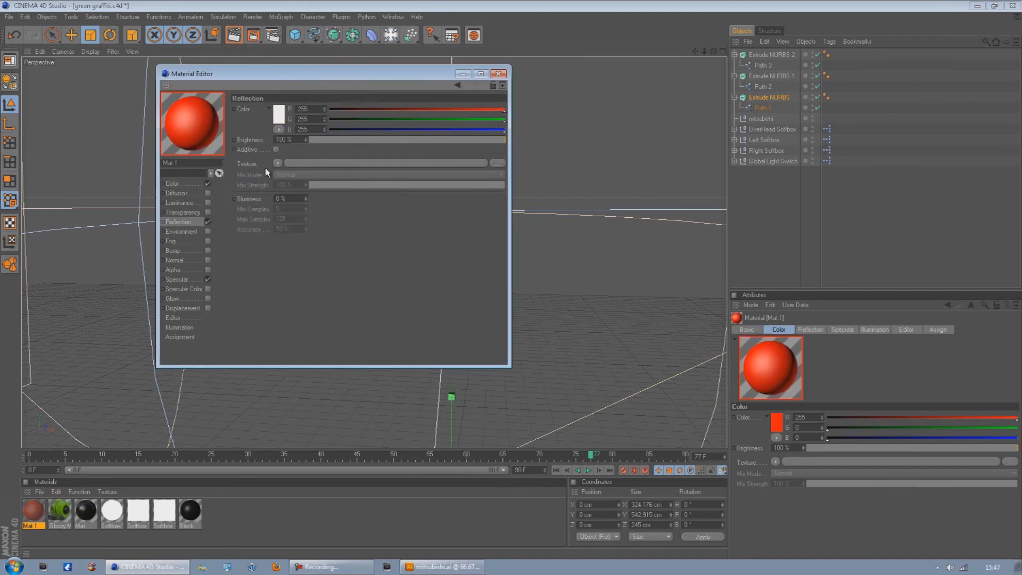
{"action": "left_click", "coordinate": [278, 164]}
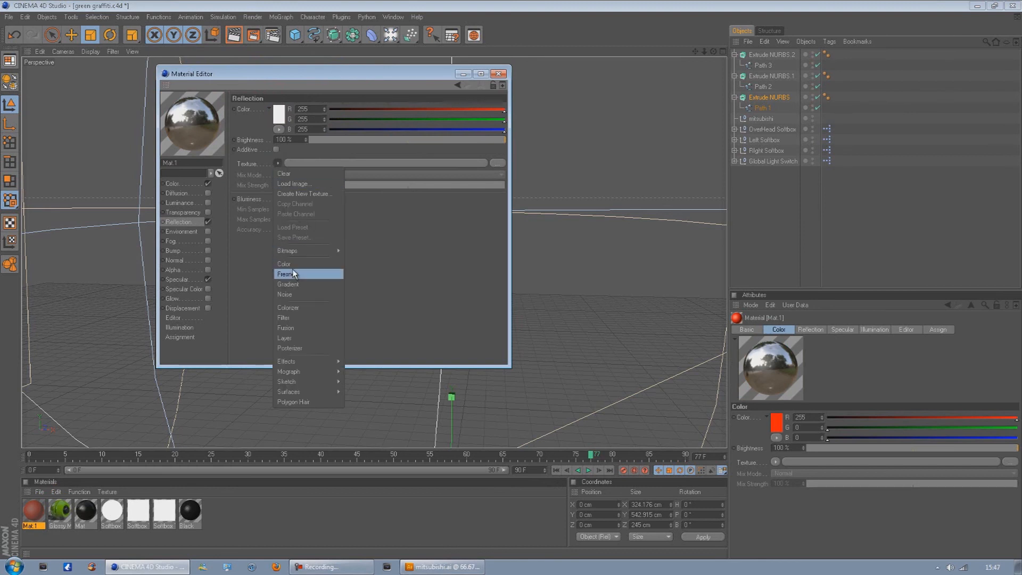
{"action": "left_click", "coordinate": [287, 274]}
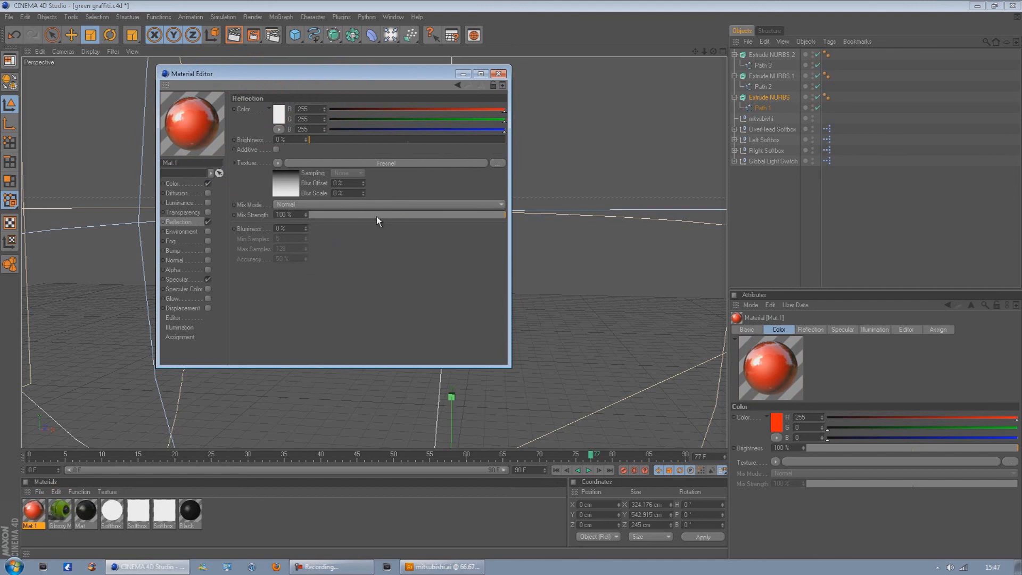
{"action": "left_click_drag", "start_coordinate": [503, 215], "coordinate": [374, 215]}
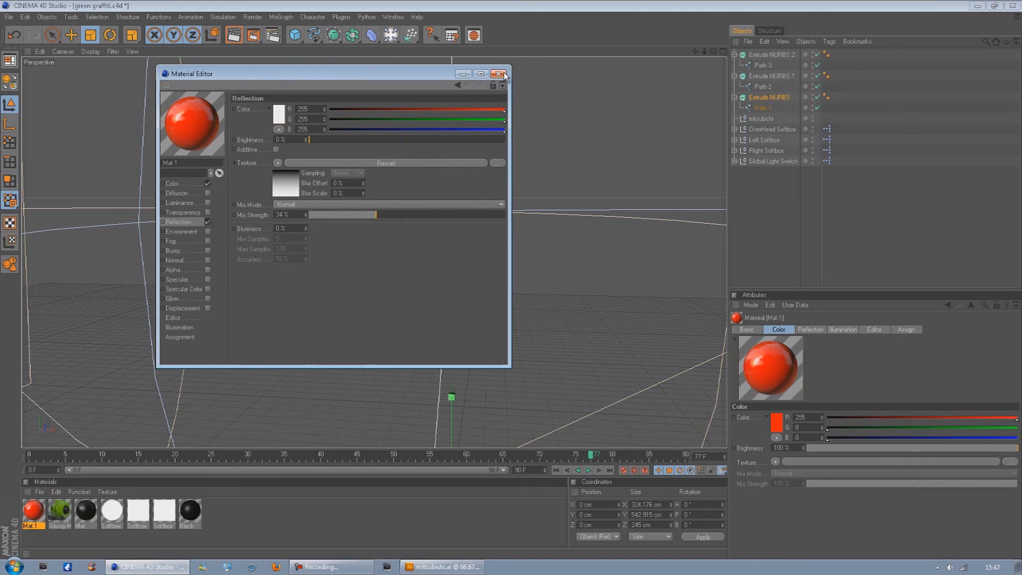
{"action": "left_click", "coordinate": [499, 73]}
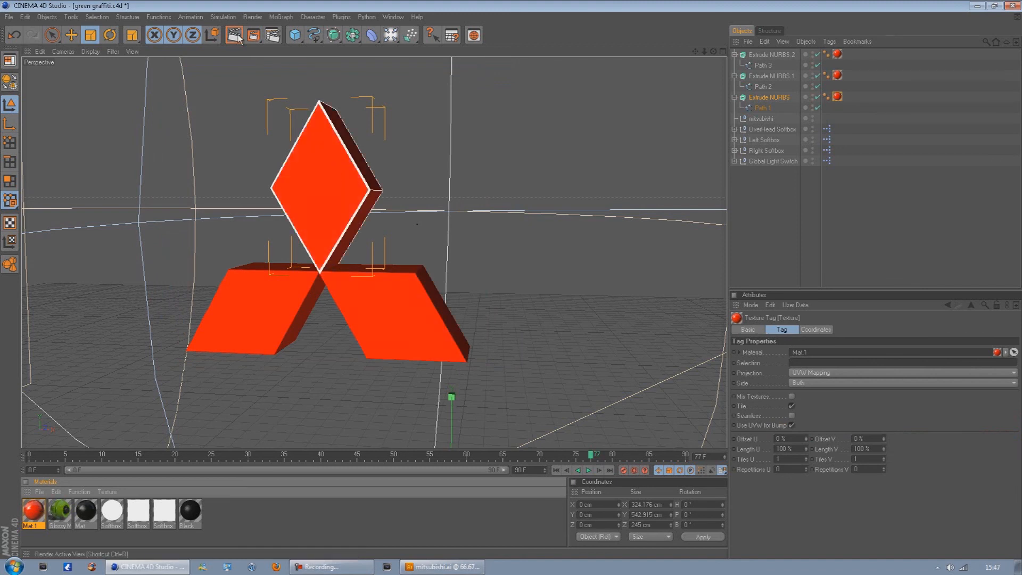
Render the active view to preview the red three-diamond logo on black.
{"action": "left_click", "coordinate": [234, 35]}
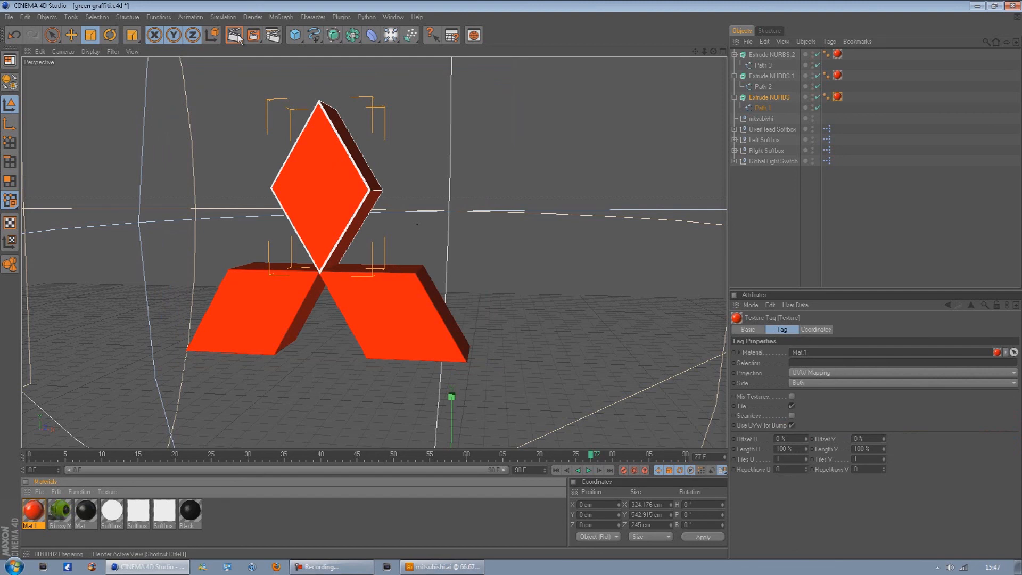
{"action": "left_click", "coordinate": [237, 35]}
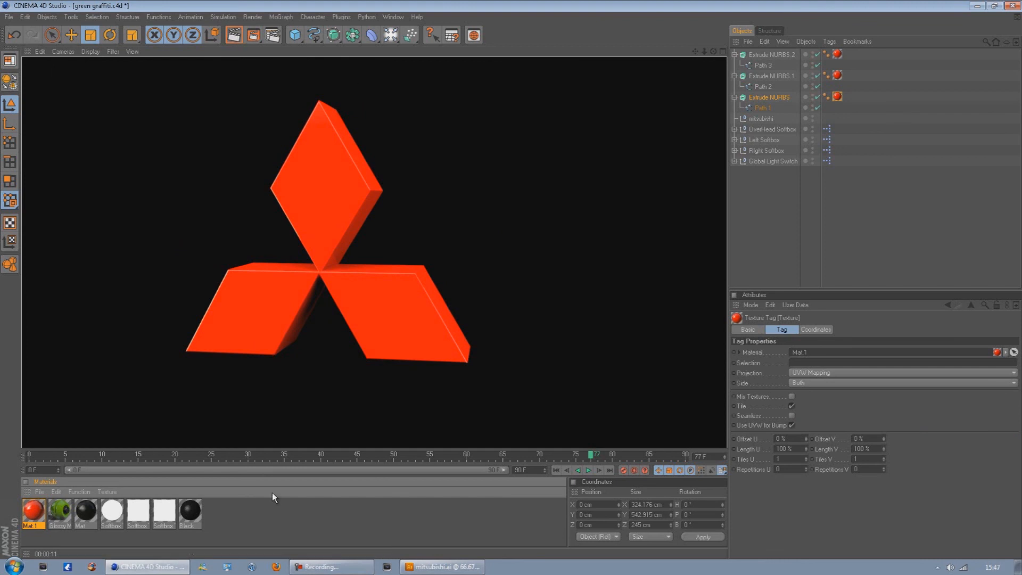
{"action": "mouse_move", "coordinate": [452, 500]}
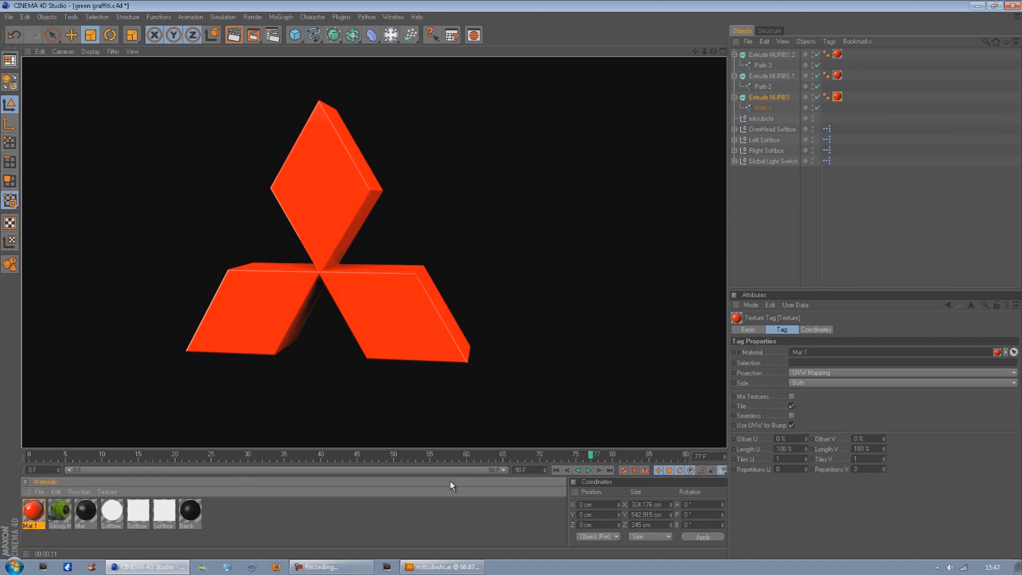
{"action": "mouse_move", "coordinate": [383, 472]}
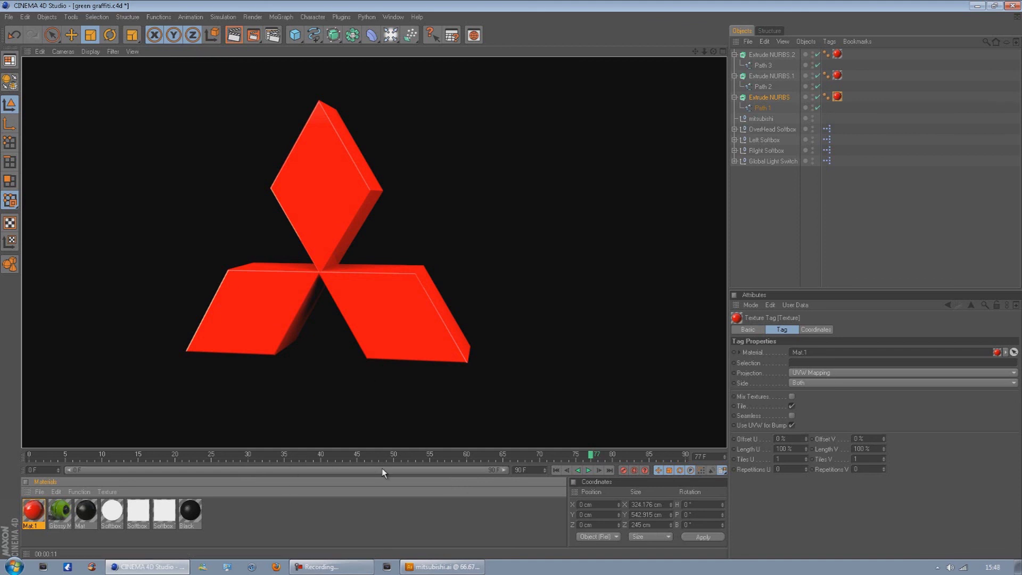